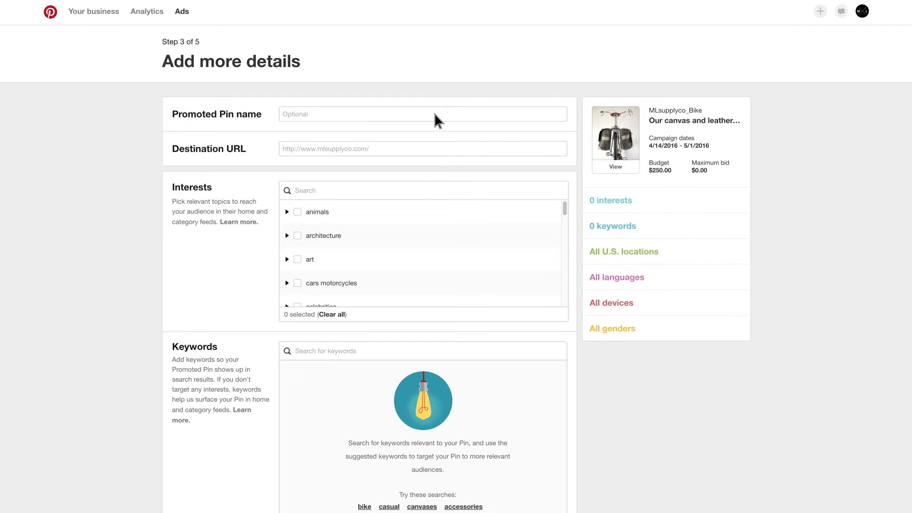
type("MLsupplyco")
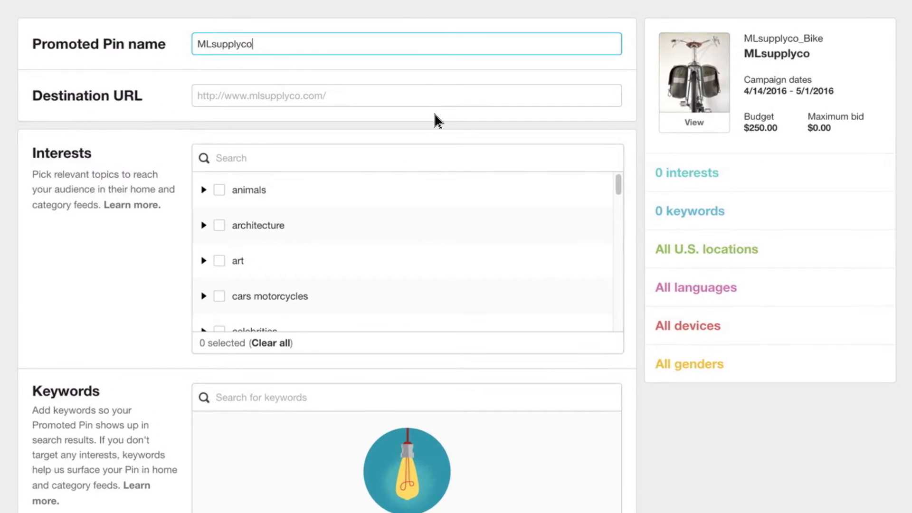
type("_BikeBag")
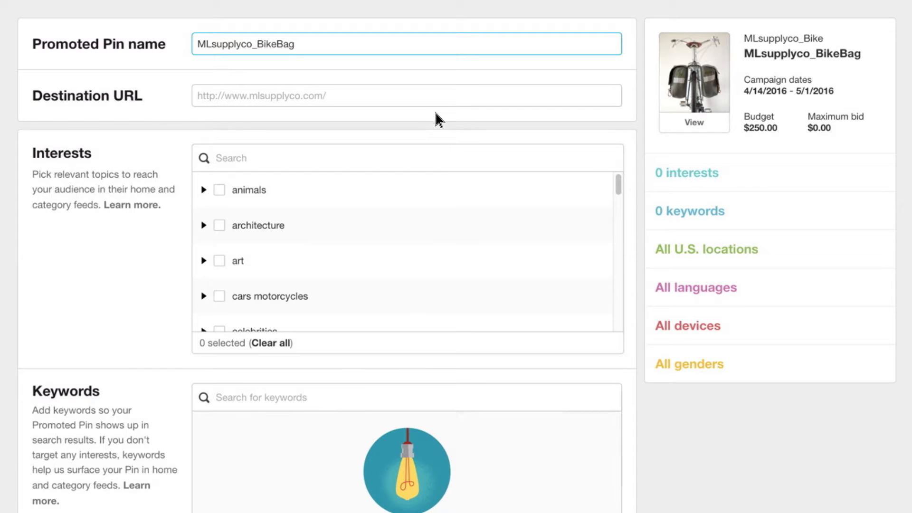
type("http://www.mlsupplyco.com/bikes/accessories")
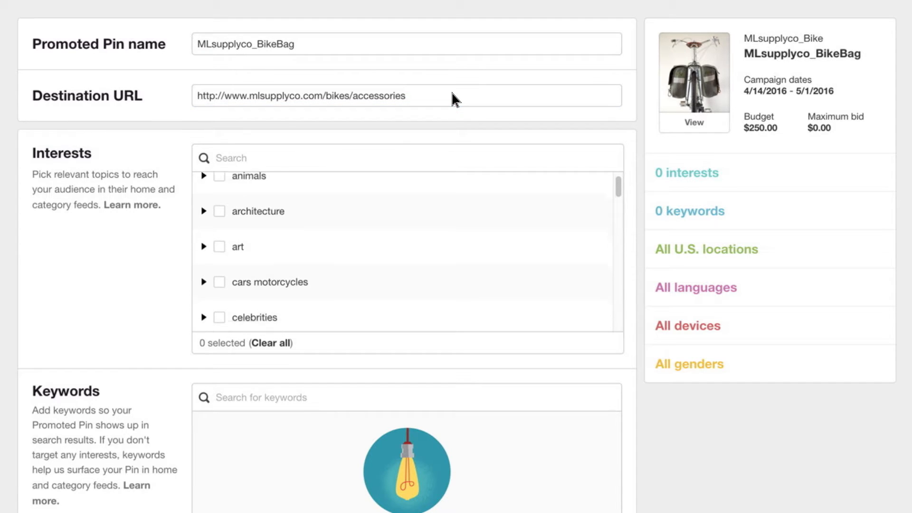
- Select the road cycling interest under the outdoors topic
scroll("down", 3)
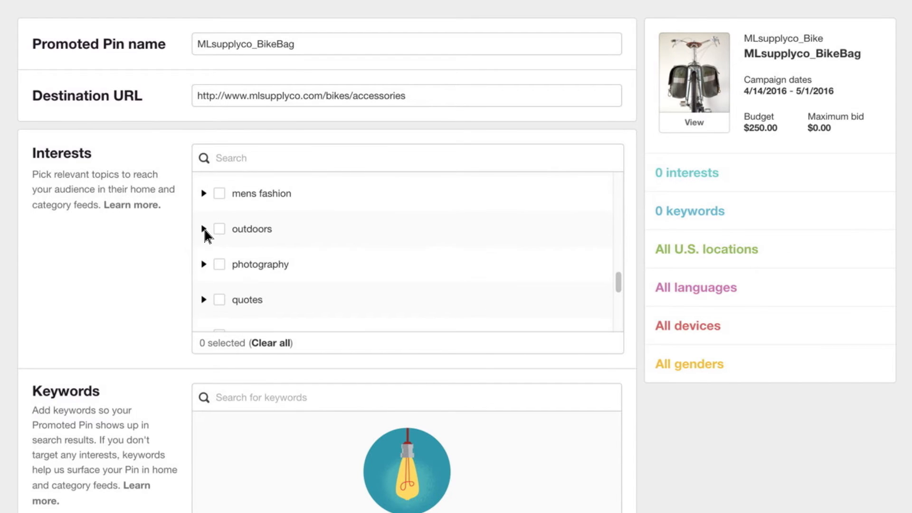
left_click(204, 229)
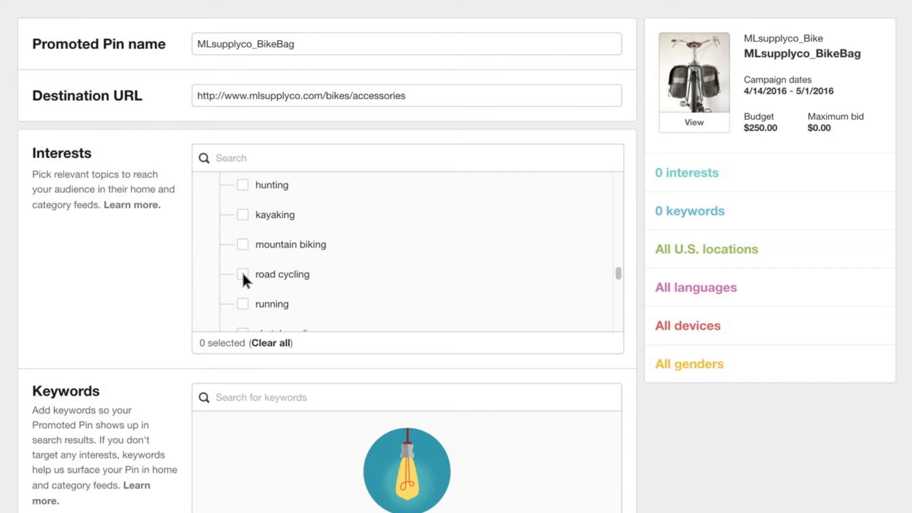
left_click(242, 274)
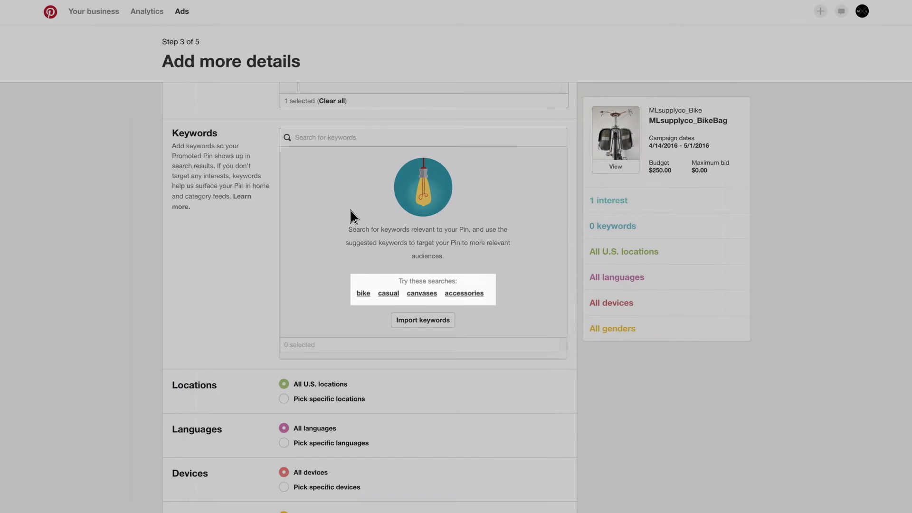
type("bi")
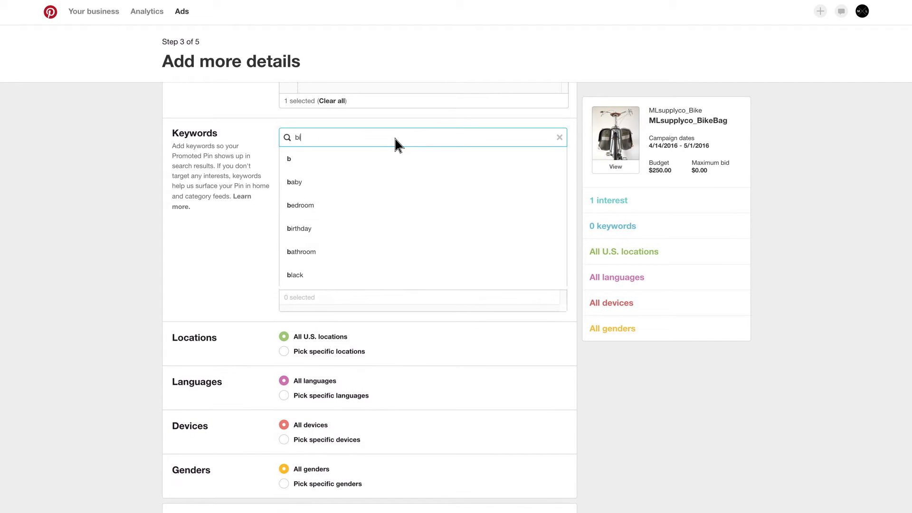
type("bicycle bag")
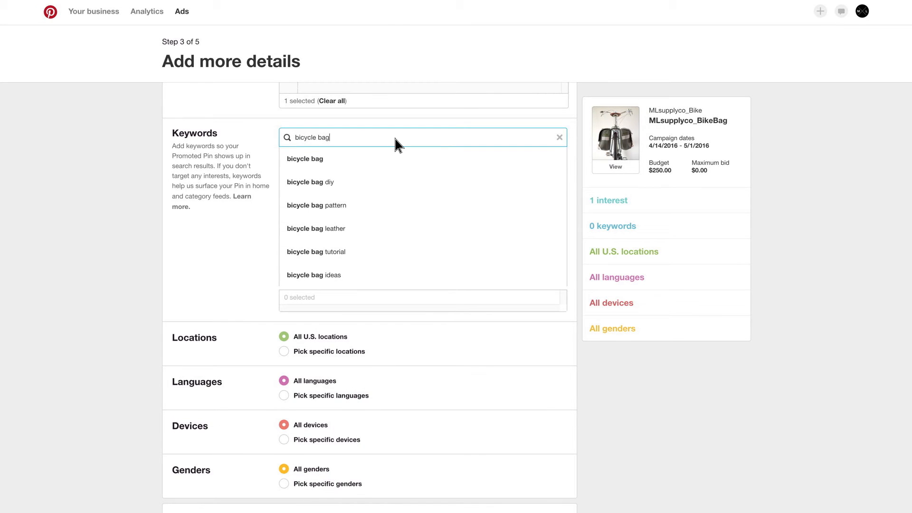
left_click(423, 137)
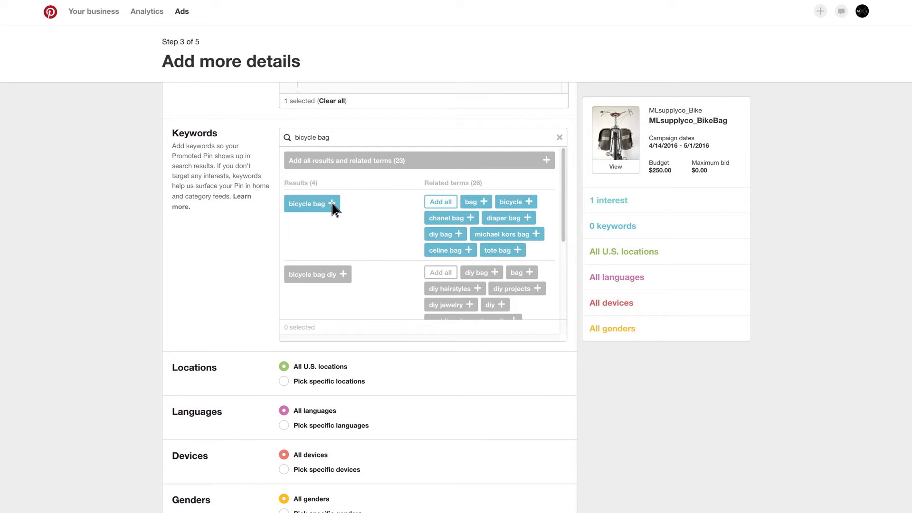
left_click(332, 204)
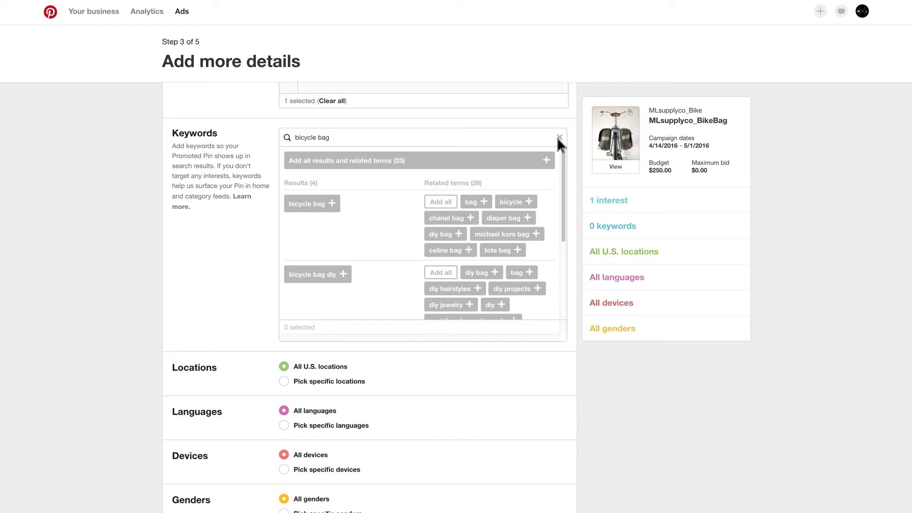
left_click(558, 138)
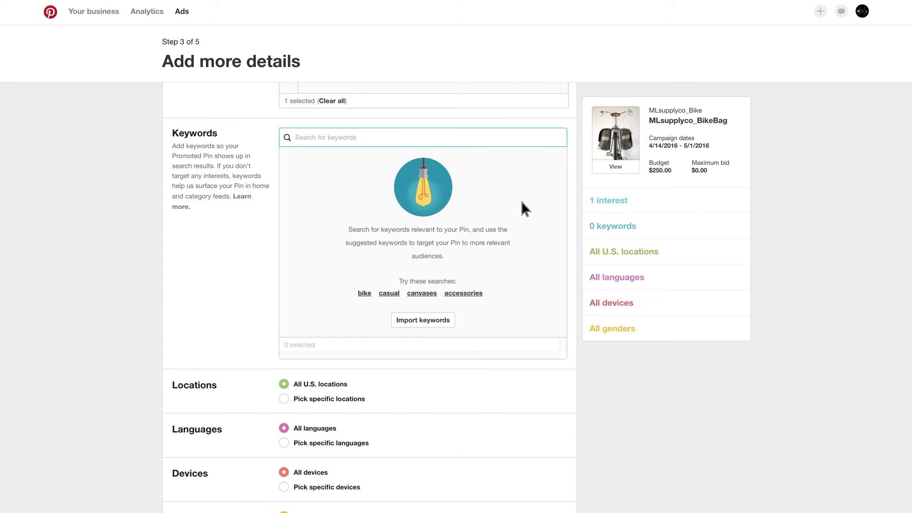
- Bulk-import the keyword list starting with pannier, pannier bag, leather bag, saddle bag
left_click(422, 319)
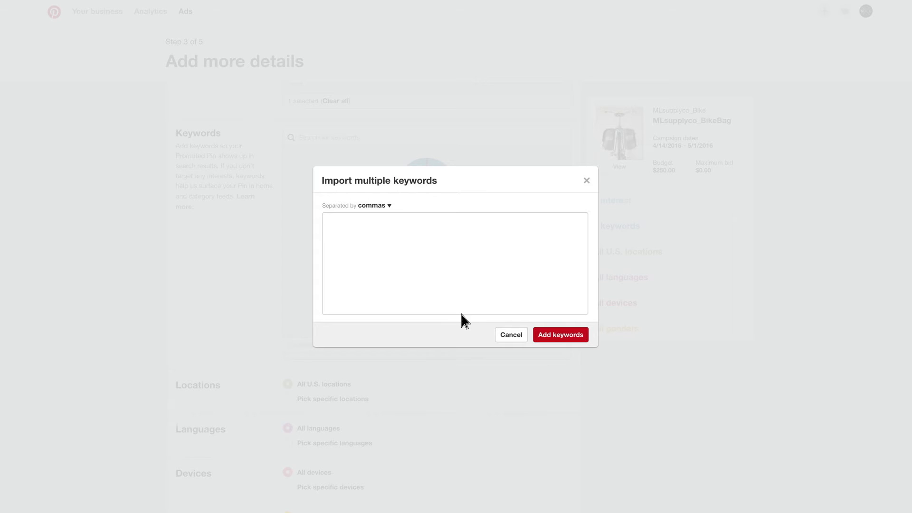
type("pannier, pannier bag, leather bag, saddle bag, bike accessories, bicycle accessories, stylish pannier, bicycle, roomy saddle bag, versatile saddle bag, rack bag, trunk bags, handlebar bags, American-made")
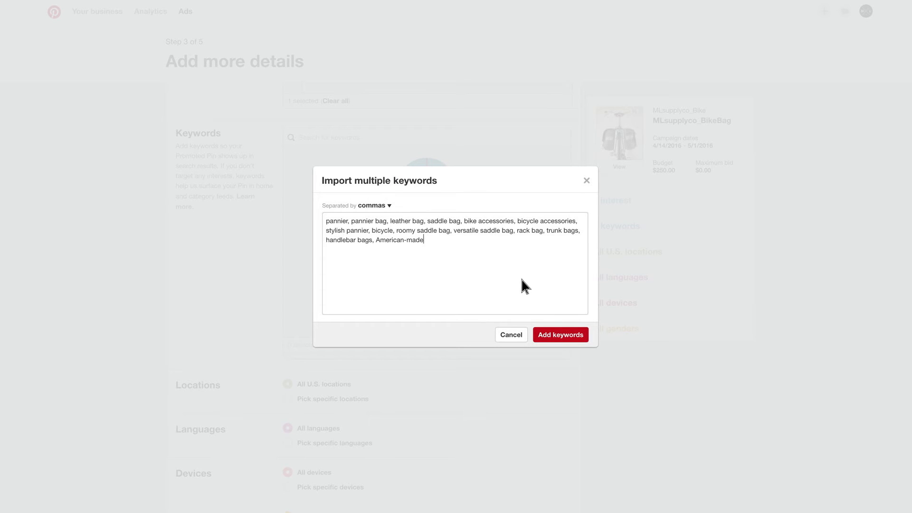
left_click(560, 334)
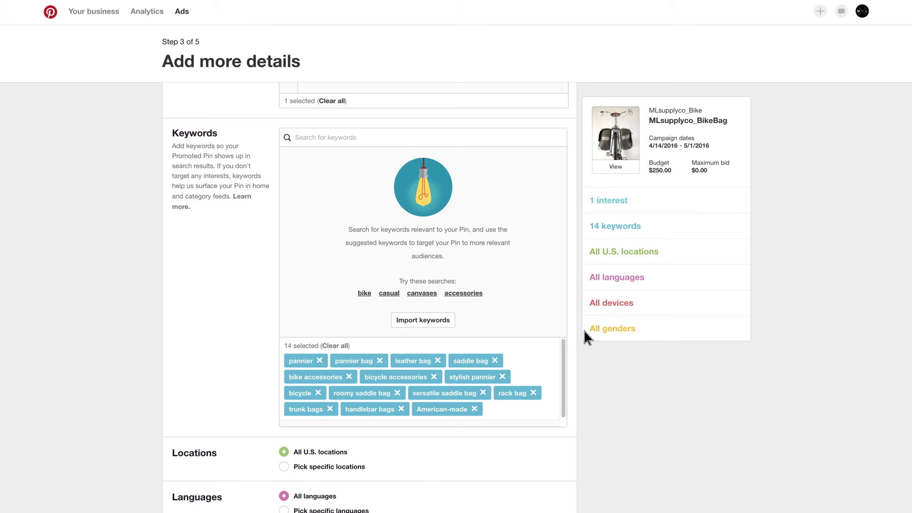
scroll("down", 3)
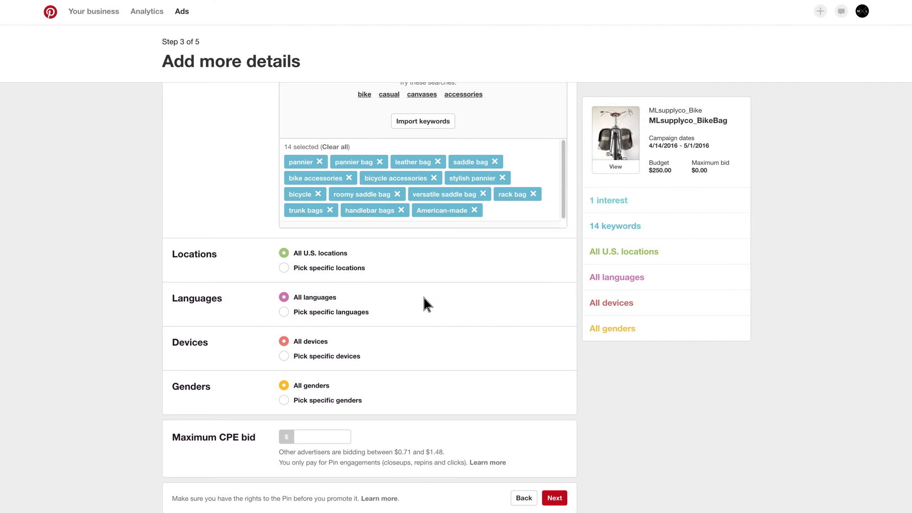
left_click(284, 268)
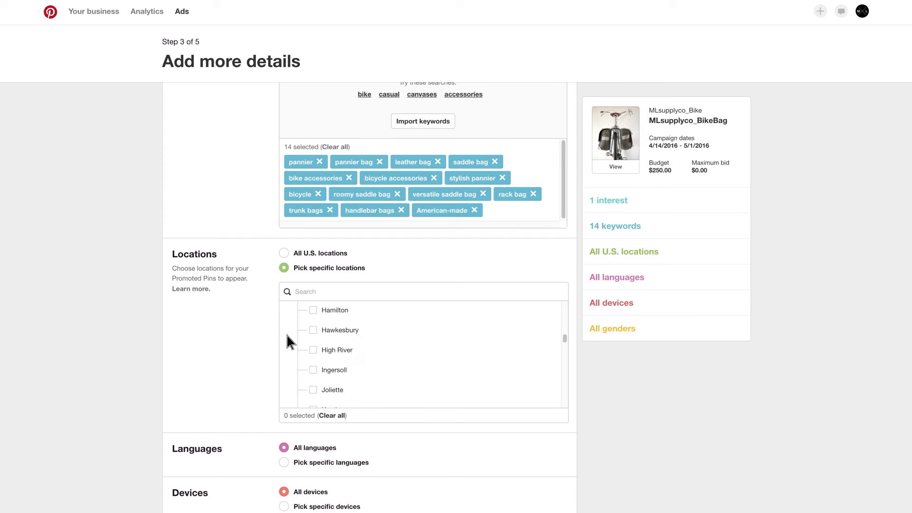
left_click(284, 311)
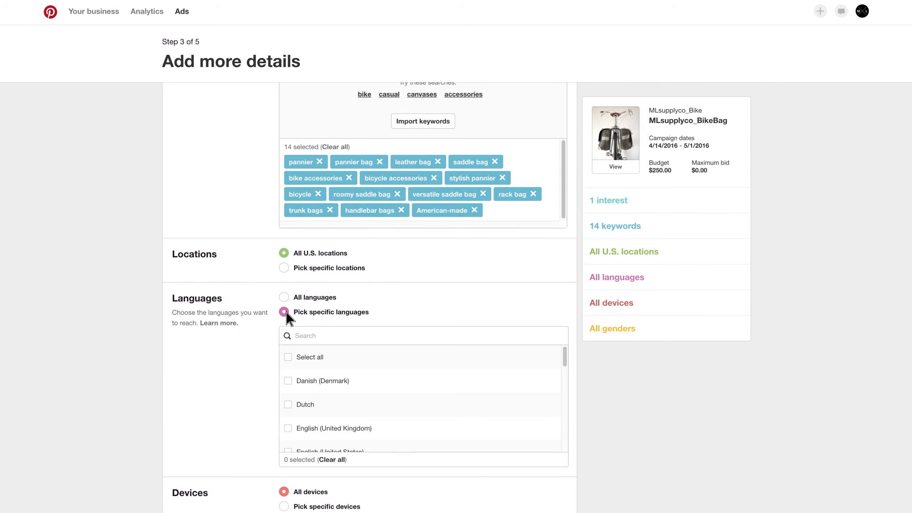
left_click(285, 298)
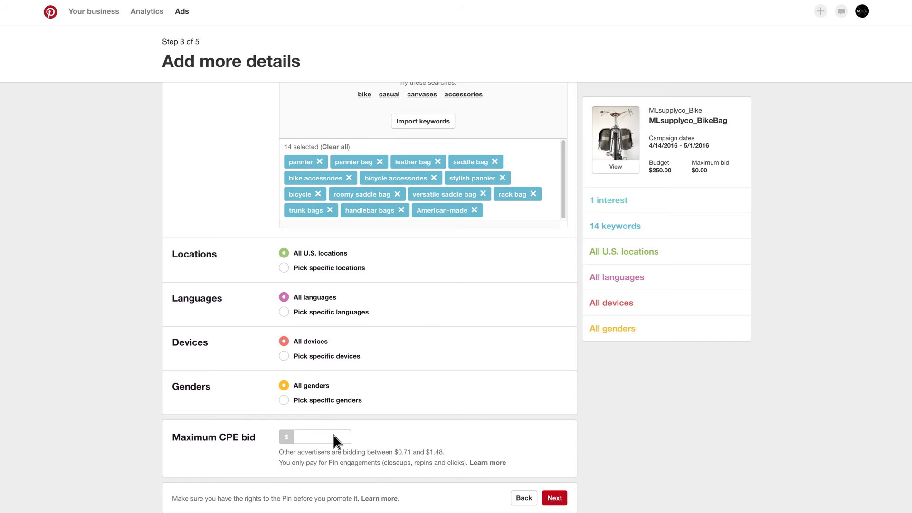
- Try CPE bids 0.23 and 0.59, settling on $0.89 for a good bid
type("0.23")
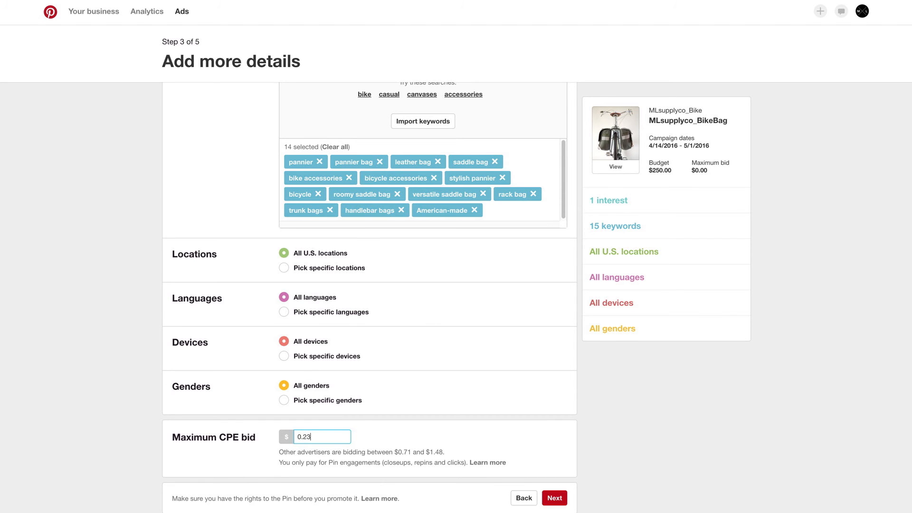
type("0.59")
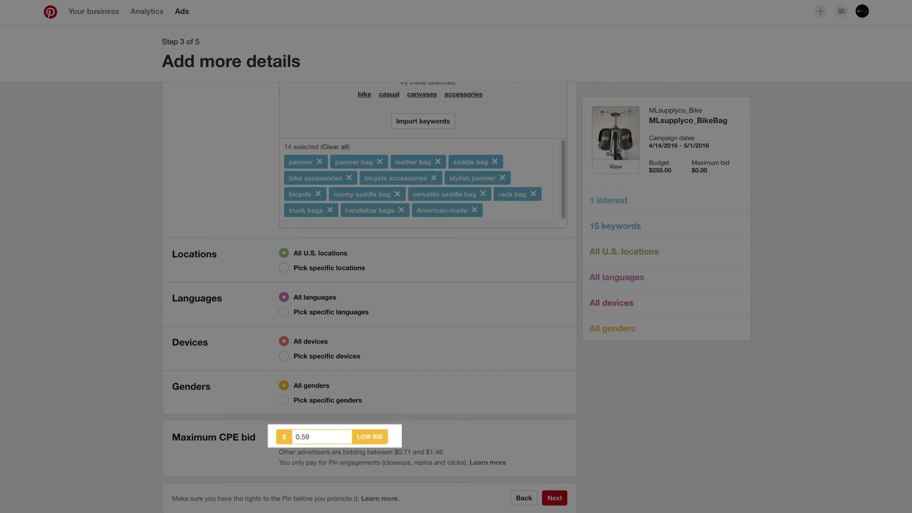
type("0.89")
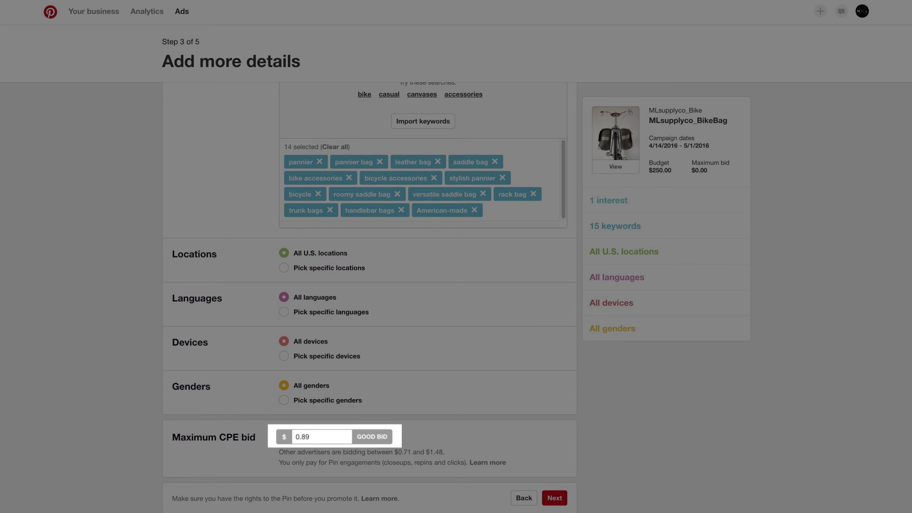